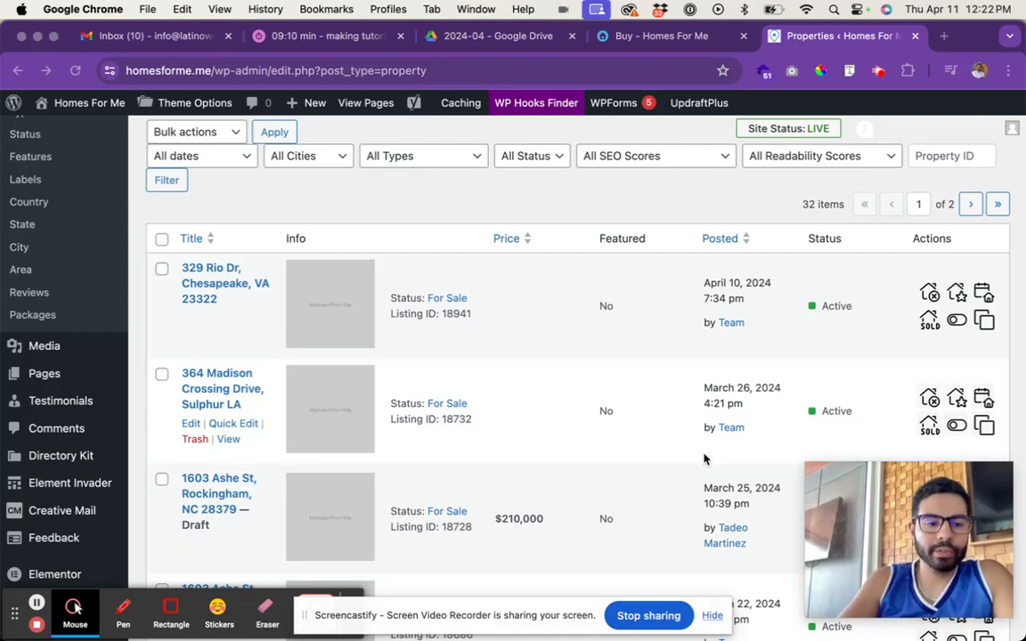
scroll("up", 3)
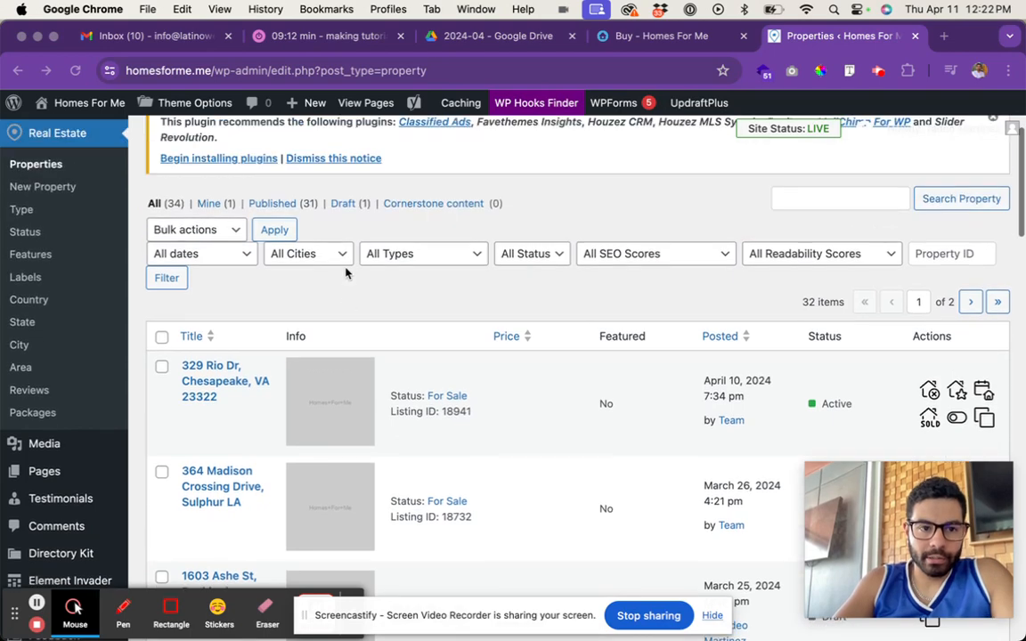
scroll("up", 3)
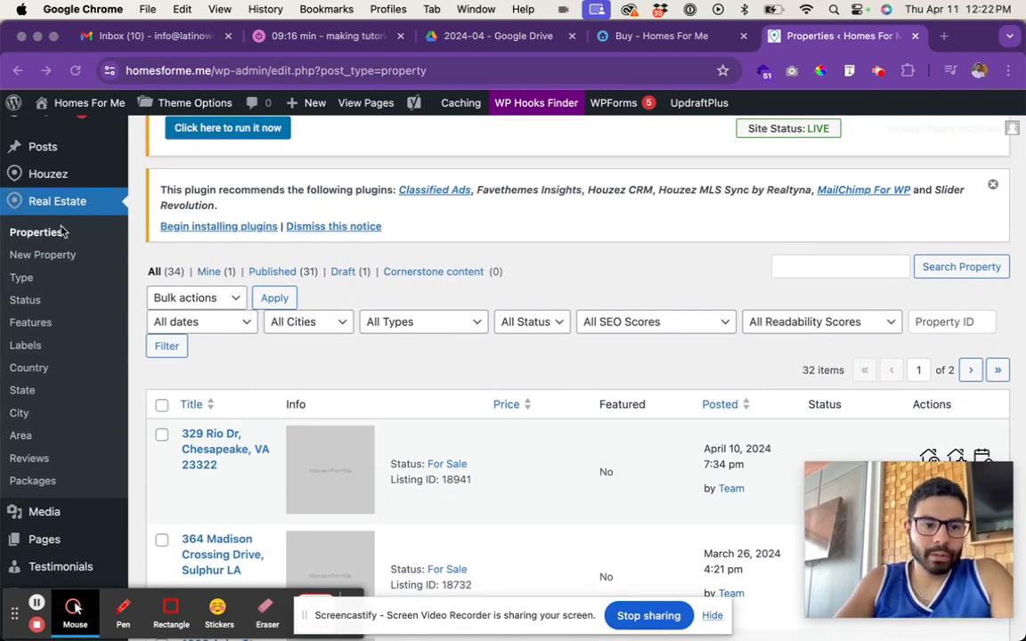
scroll("down", 3)
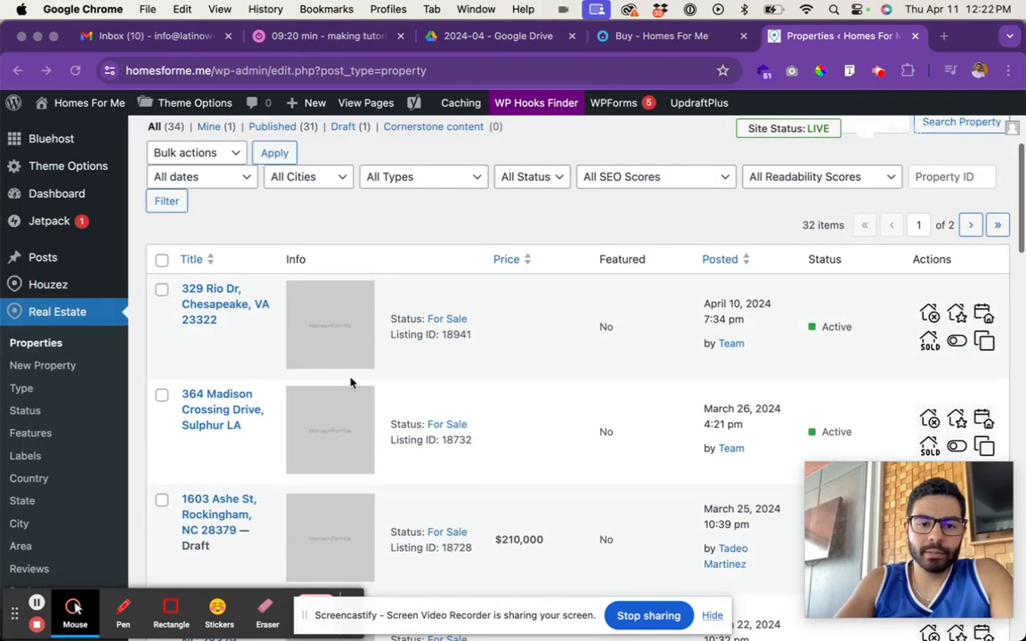
scroll("down", 3)
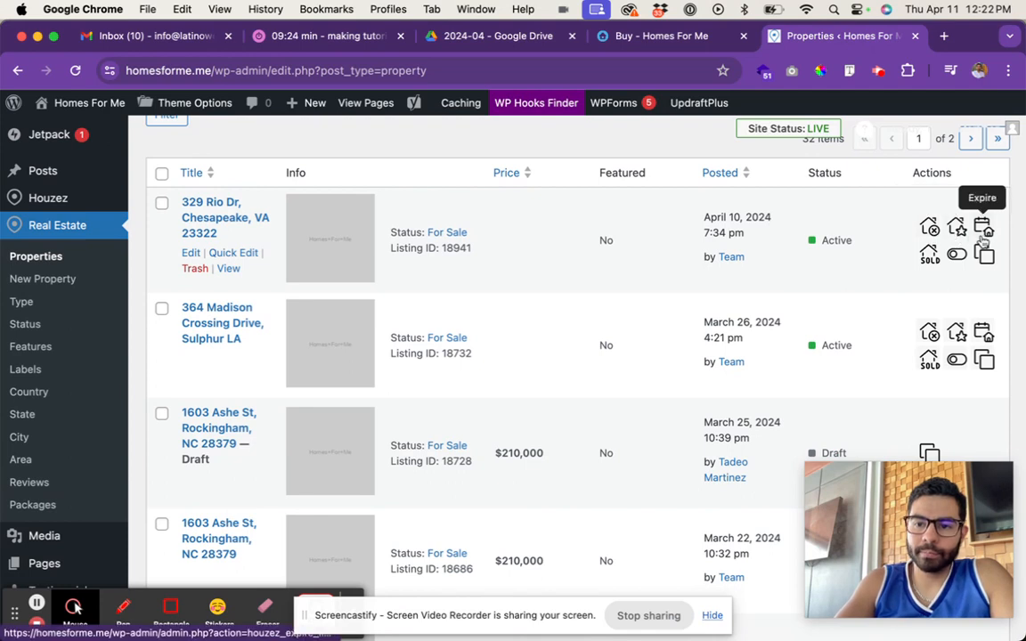
mouse_move(956, 256)
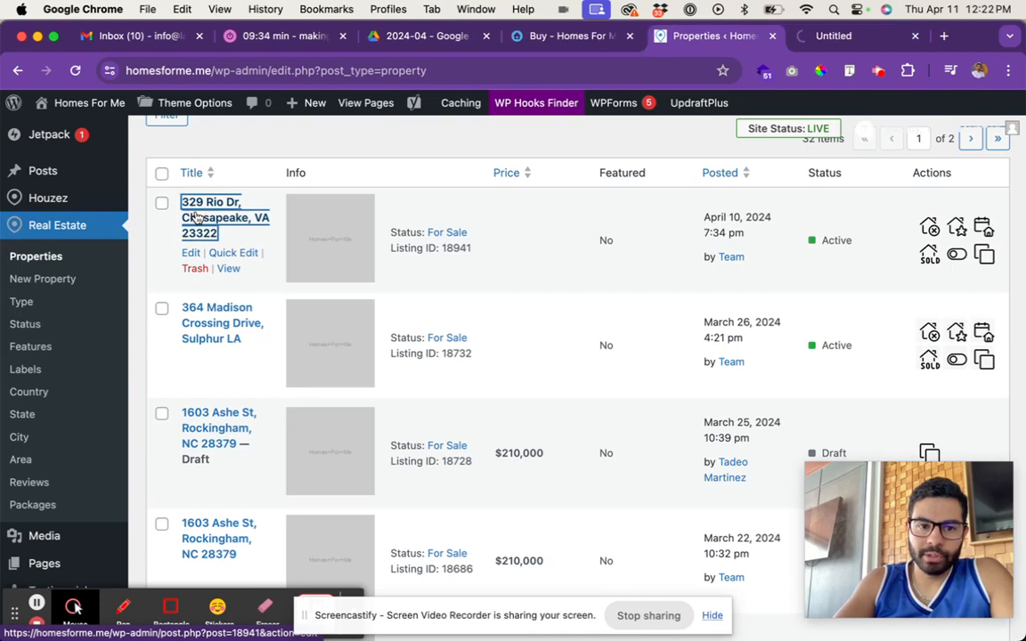
left_click(190, 252)
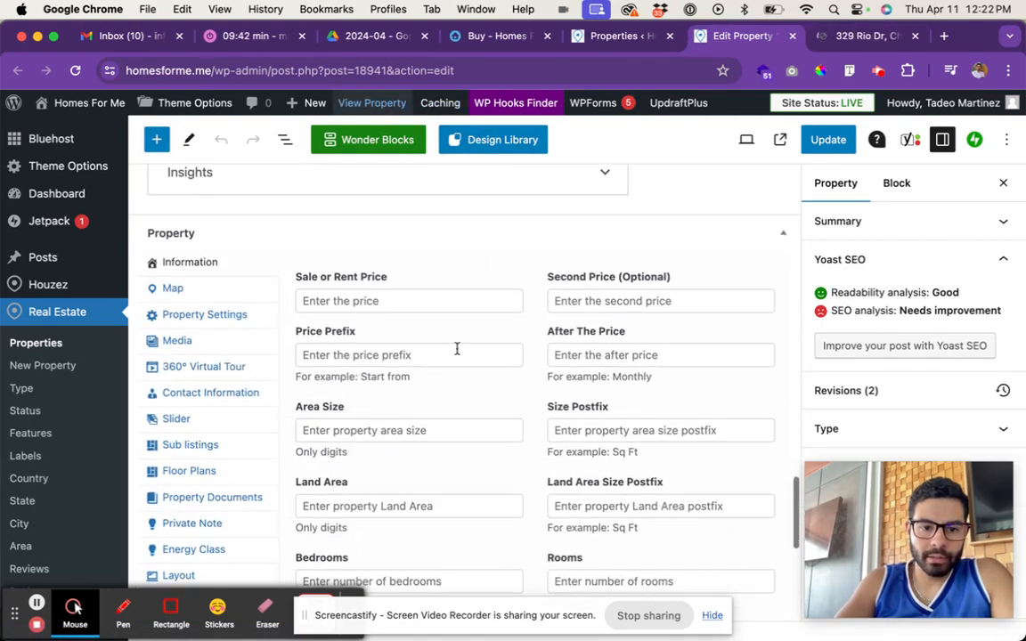
scroll("down", 3)
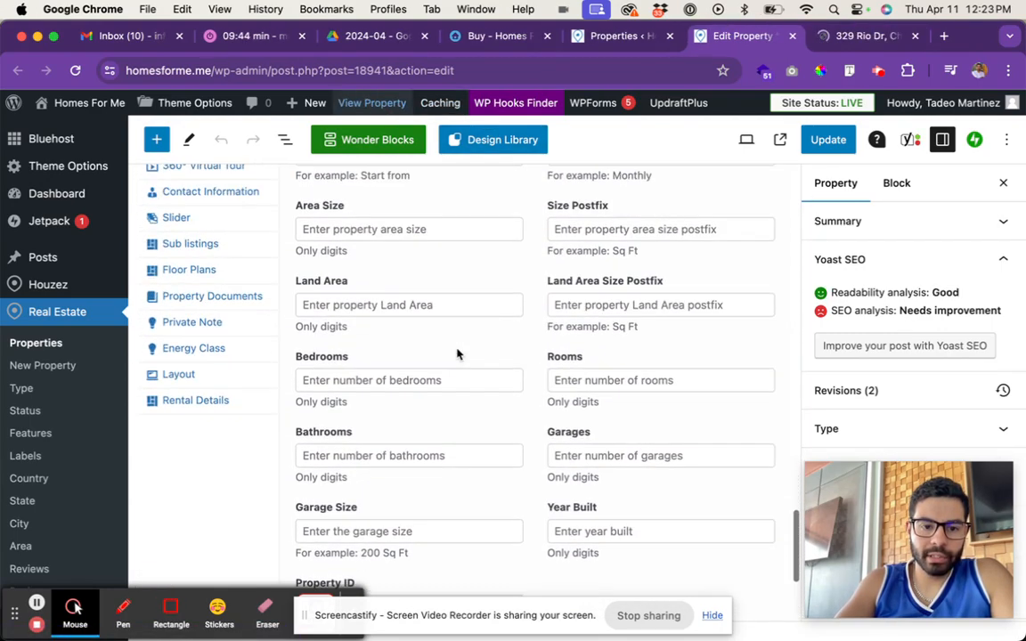
scroll("up", 3)
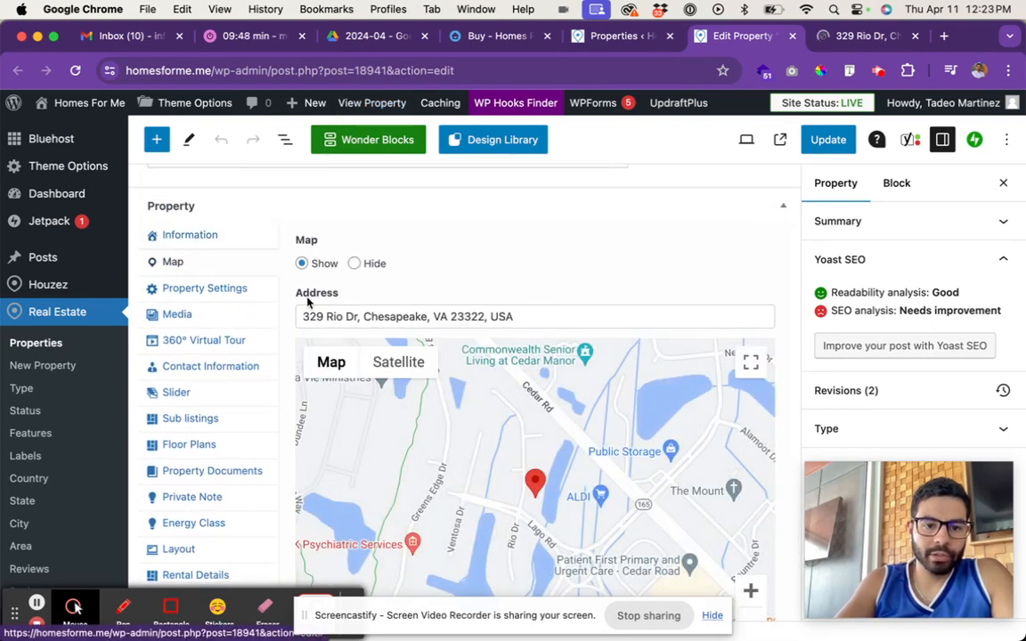
Review the listing's map address, property settings and photo gallery
left_click(534, 316)
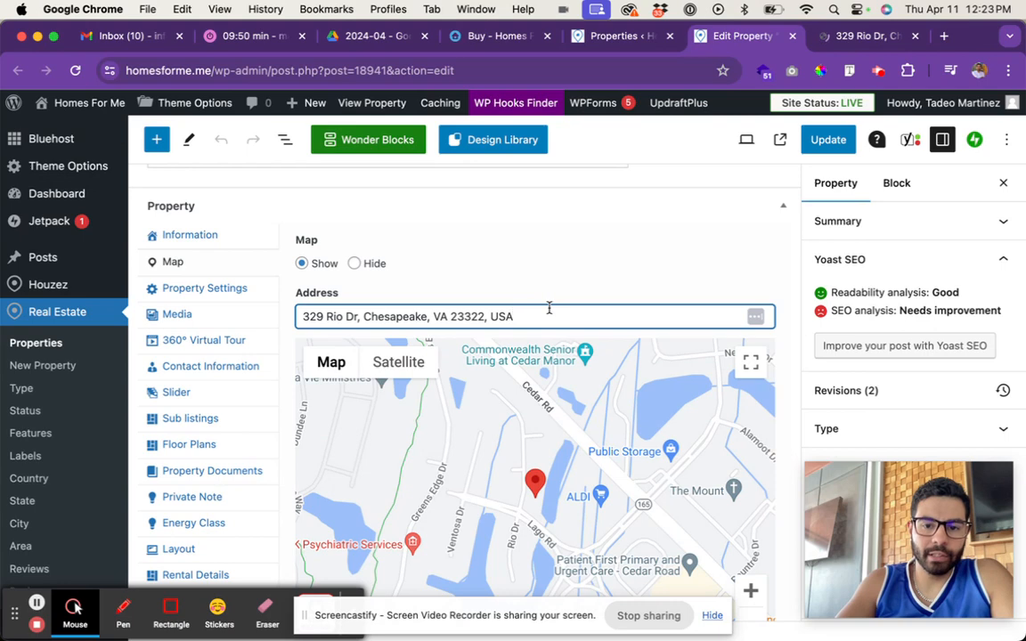
left_click(204, 287)
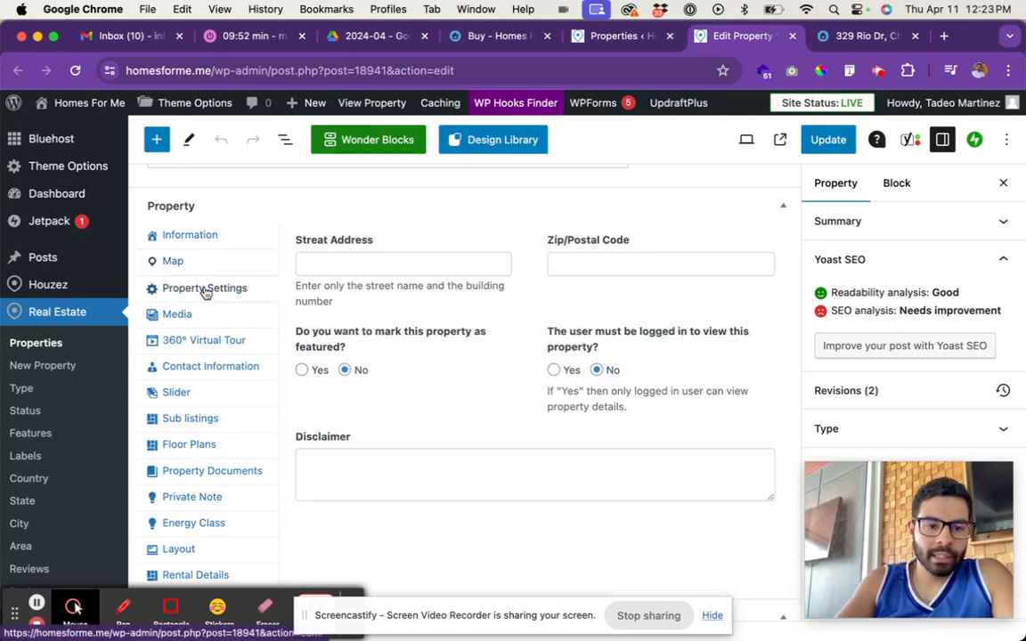
left_click(176, 314)
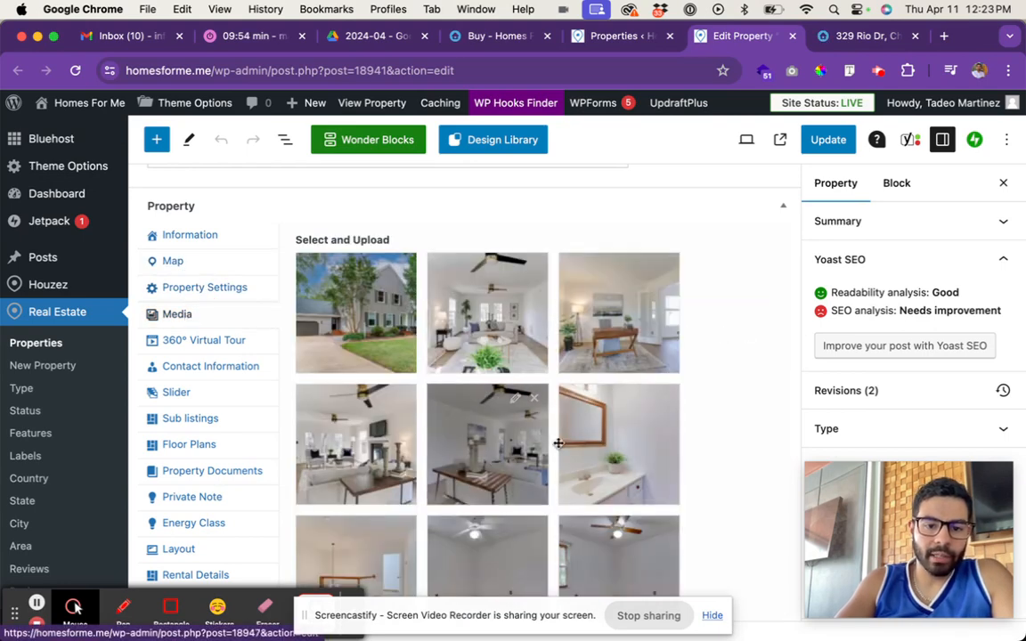
scroll("down", 3)
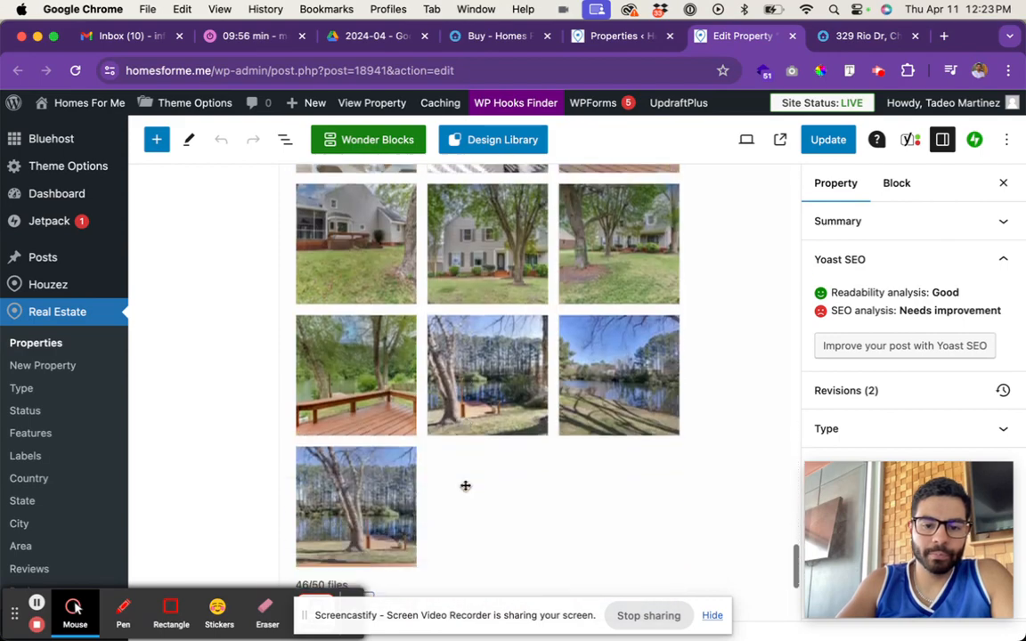
scroll("down", 3)
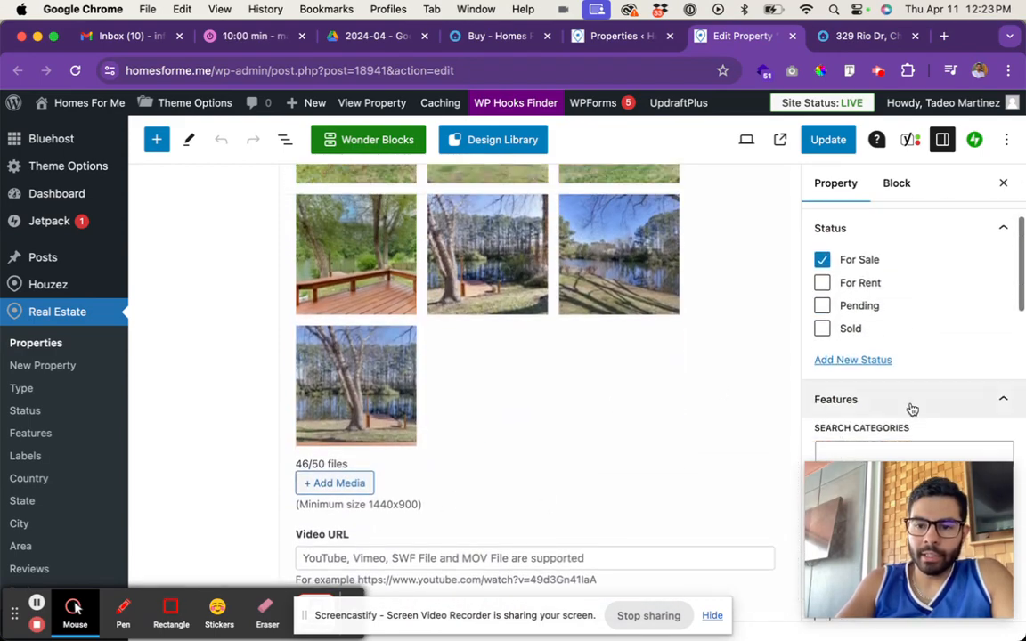
scroll("up", 3)
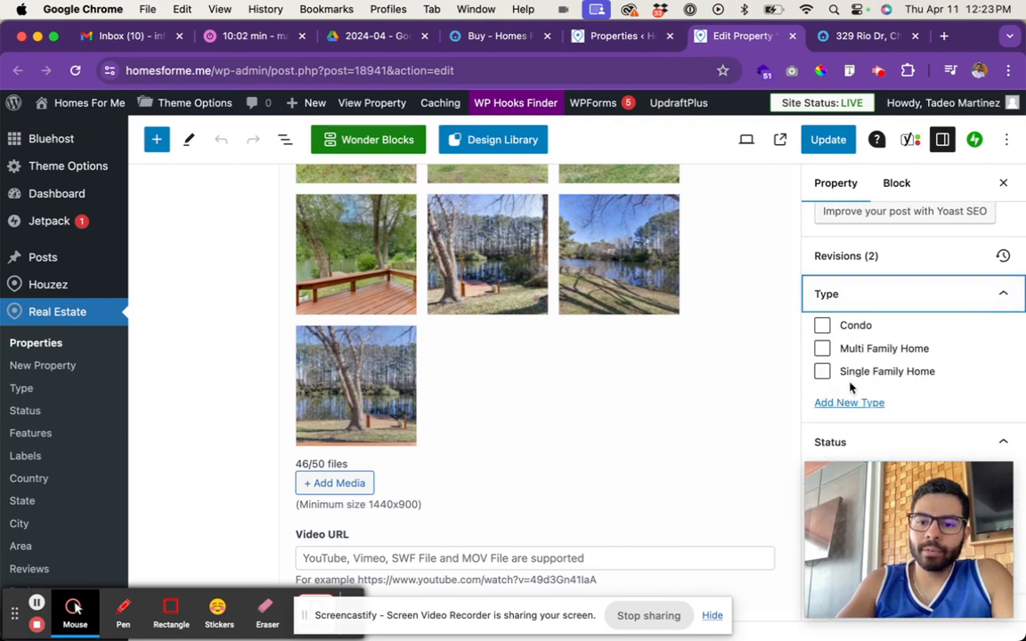
mouse_move(864, 376)
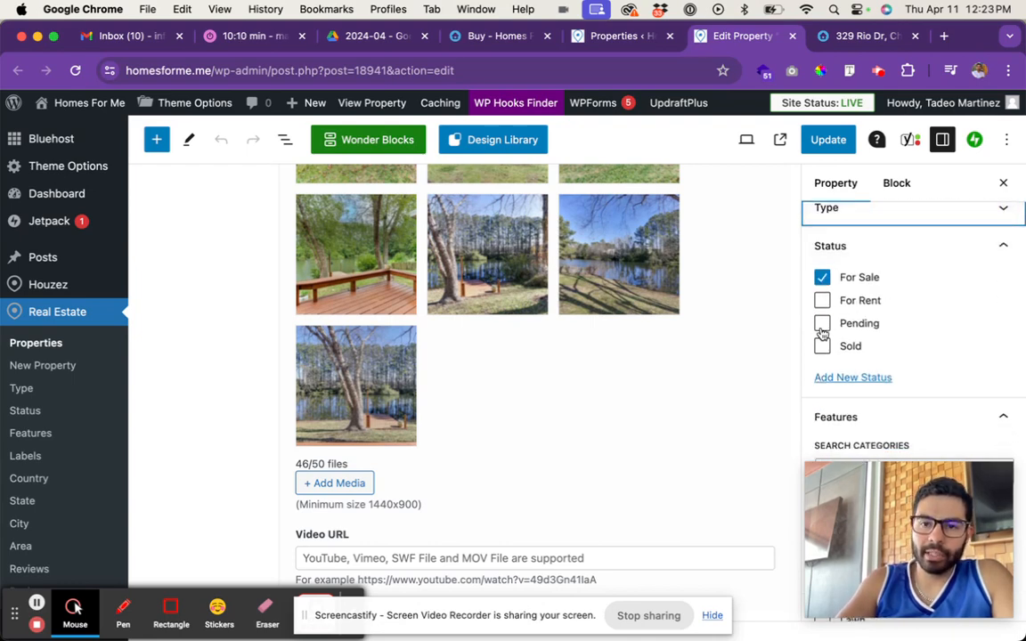
mouse_move(530, 40)
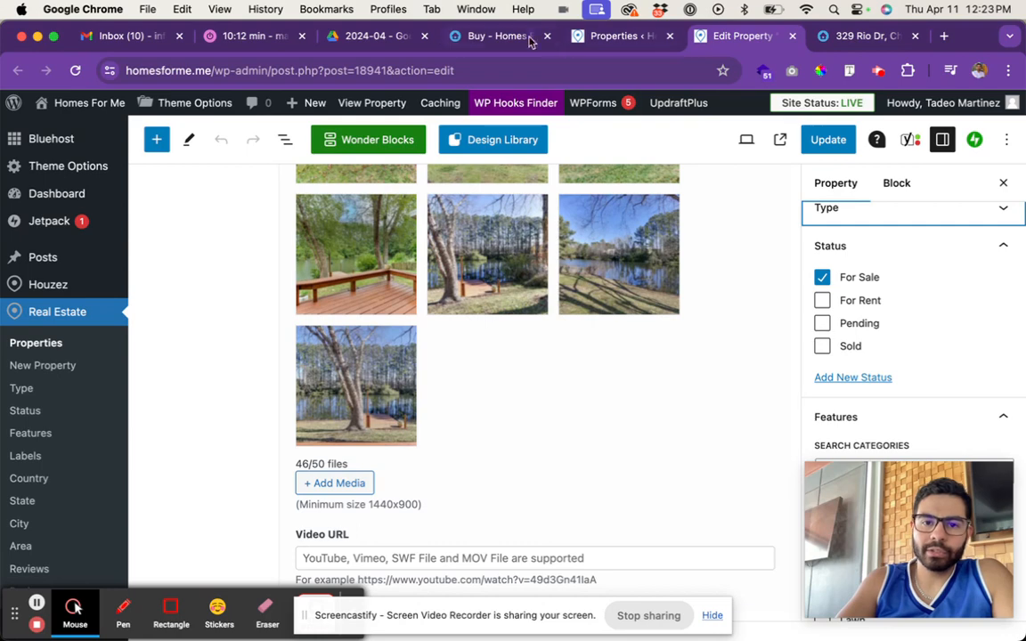
Compare the public Buy page with the 329 Rio Dr property editor
left_click(499, 35)
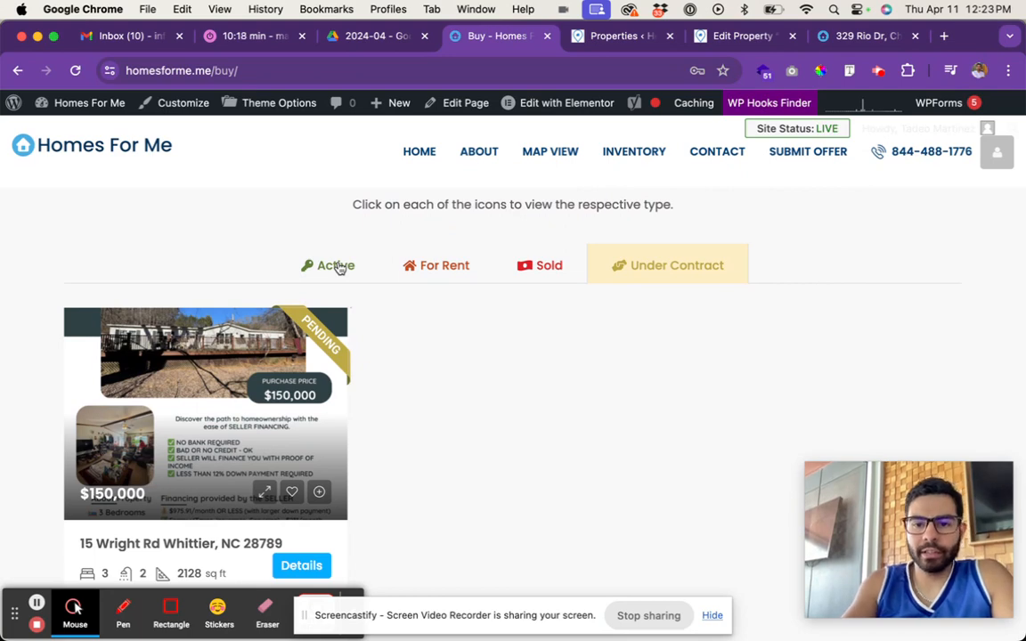
mouse_move(520, 230)
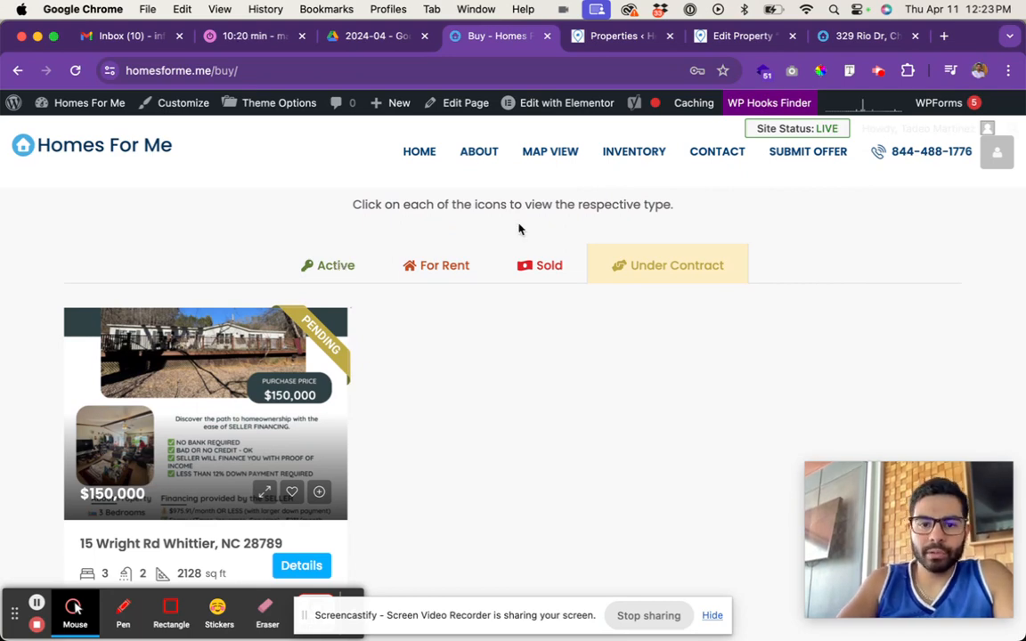
left_click(739, 36)
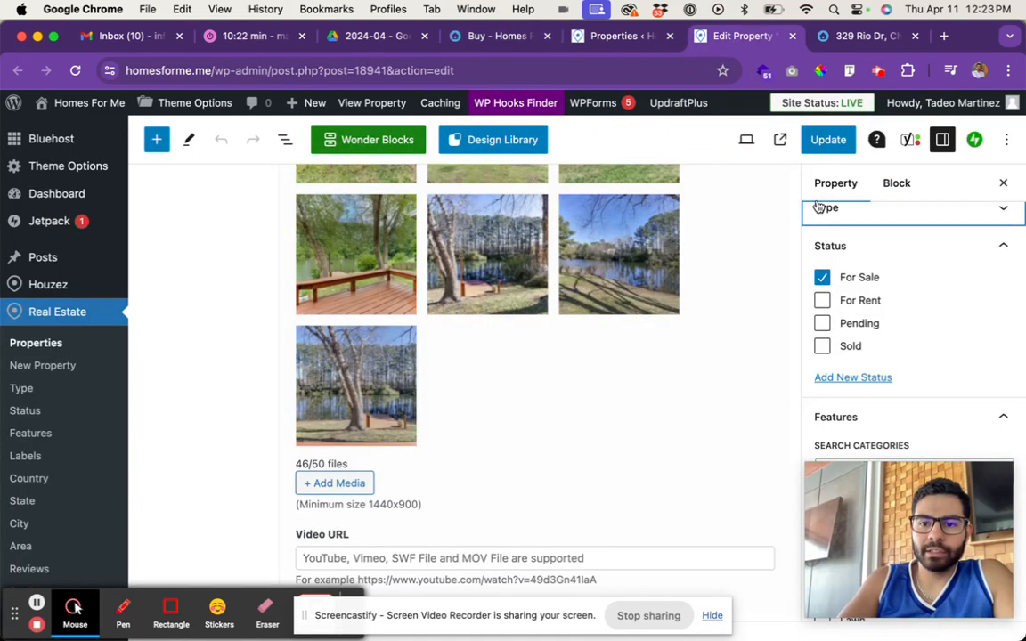
left_click(496, 36)
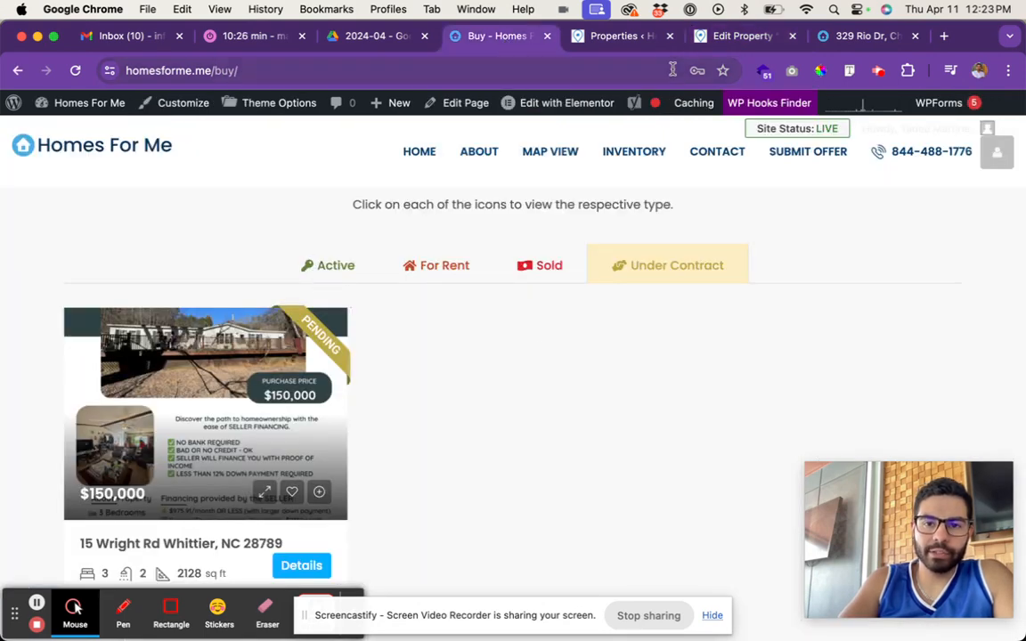
left_click(742, 36)
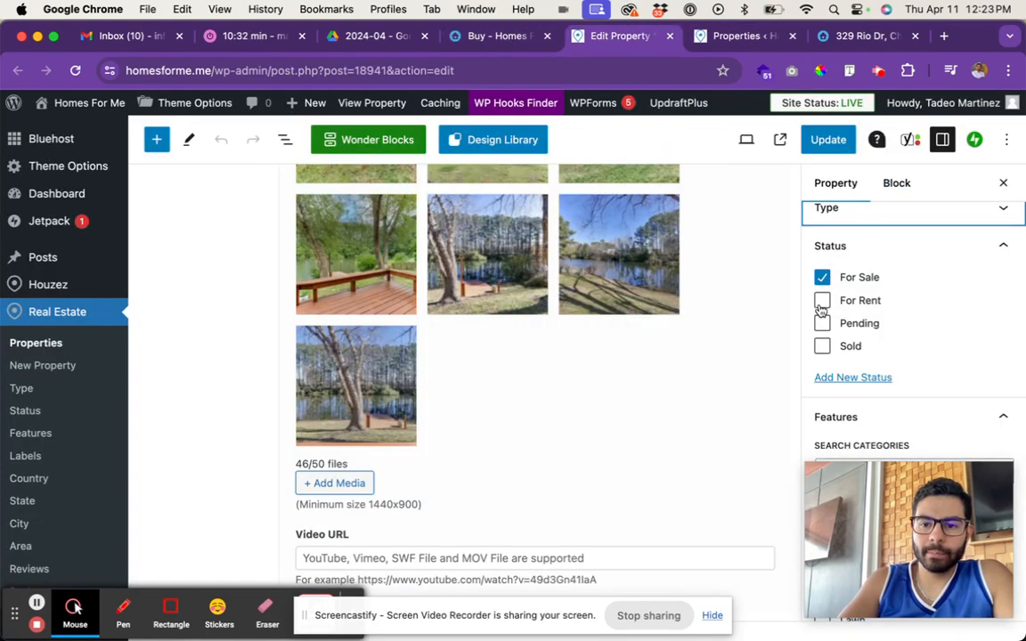
Check the Under Contract and Active listings on the Buy page, then return to the editor
left_click(499, 36)
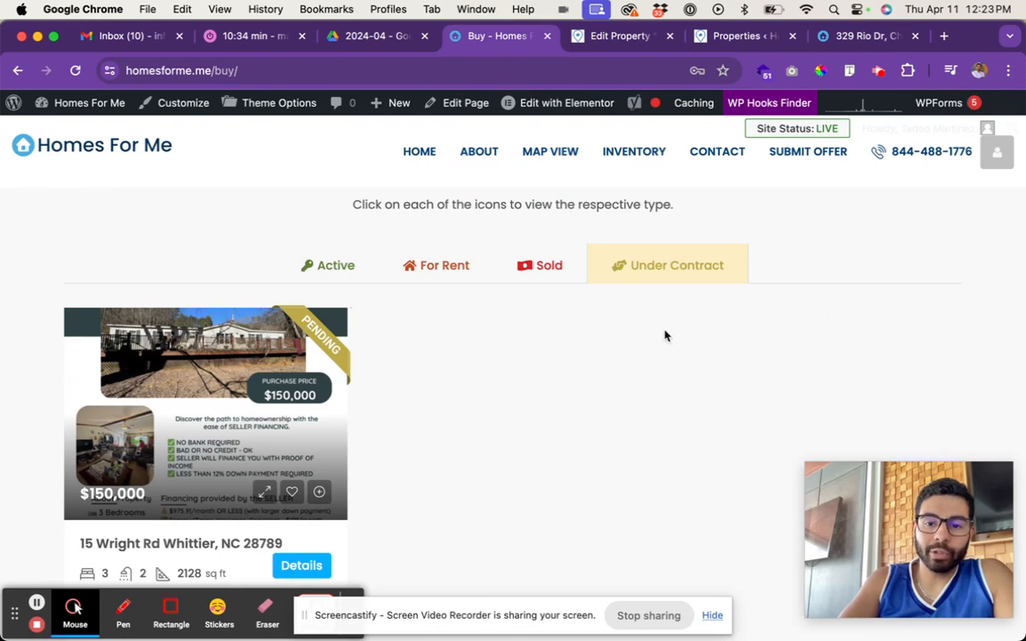
left_click(620, 36)
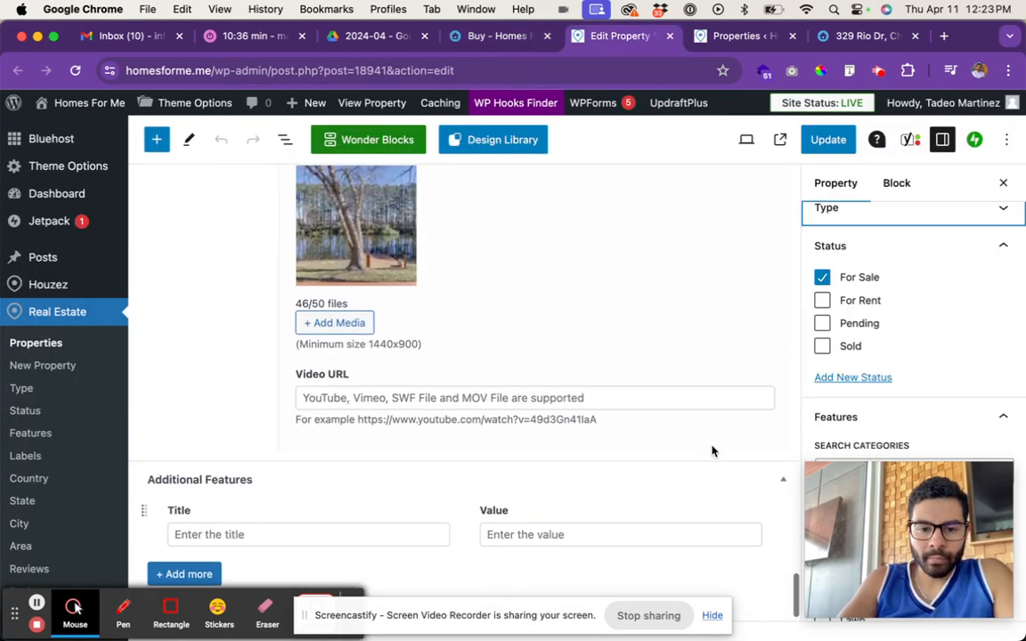
left_click(496, 35)
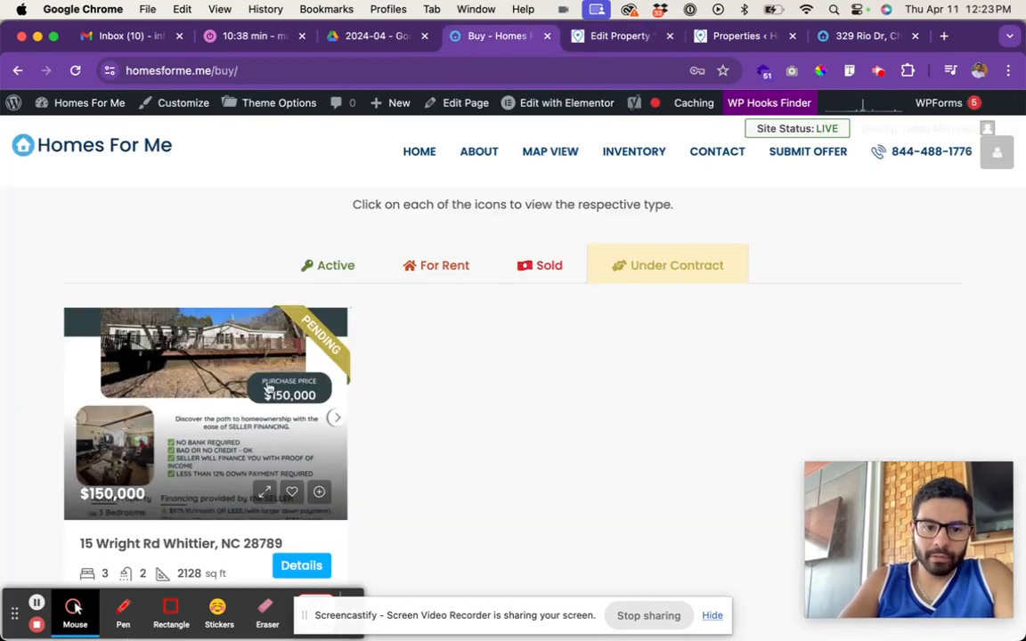
left_click(329, 265)
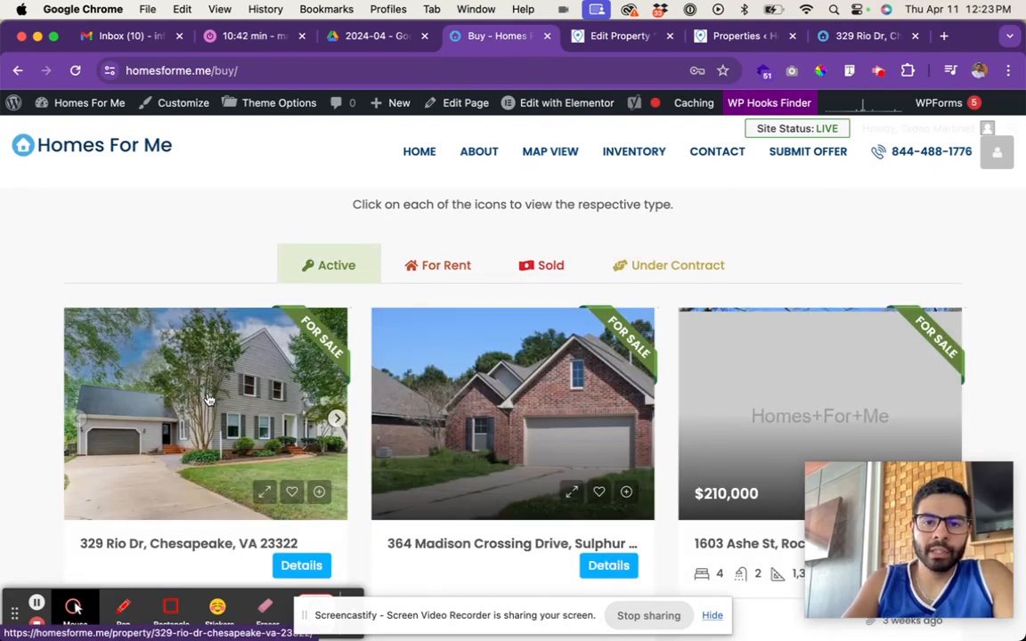
left_click(620, 36)
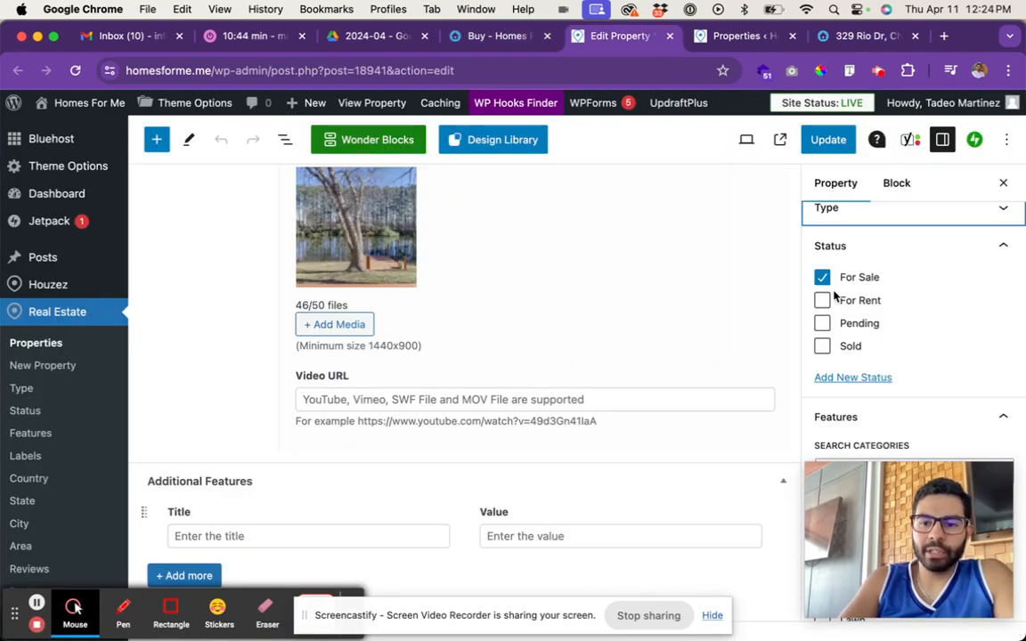
left_click(823, 345)
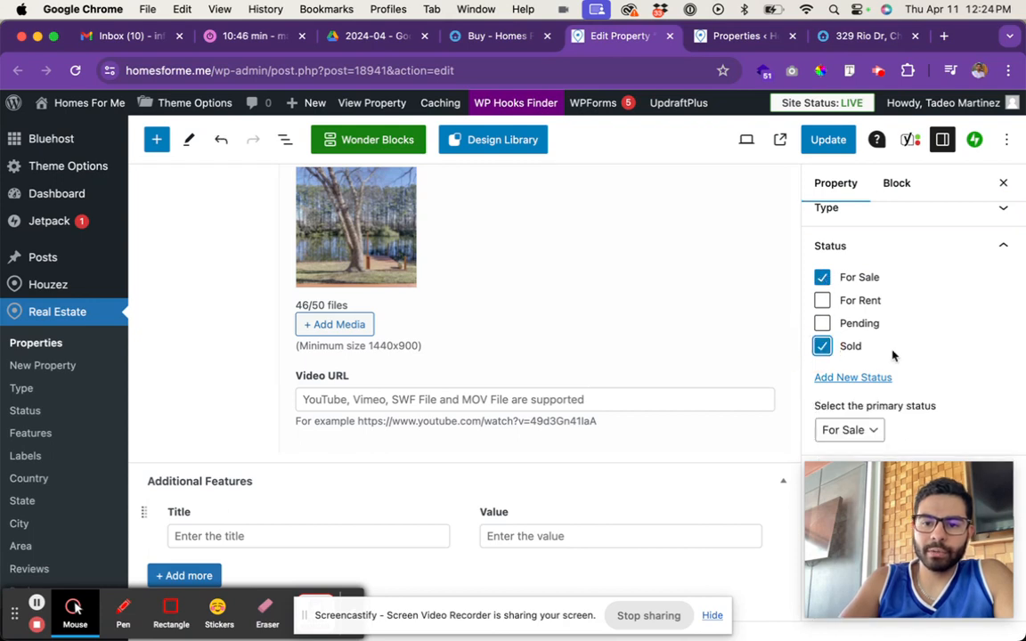
left_click(822, 277)
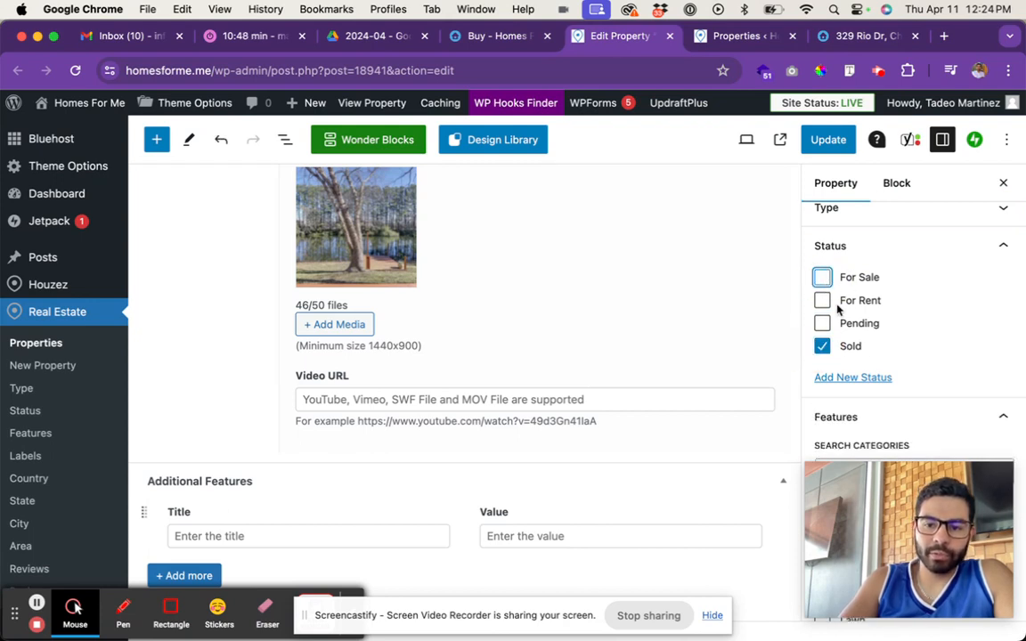
mouse_move(806, 387)
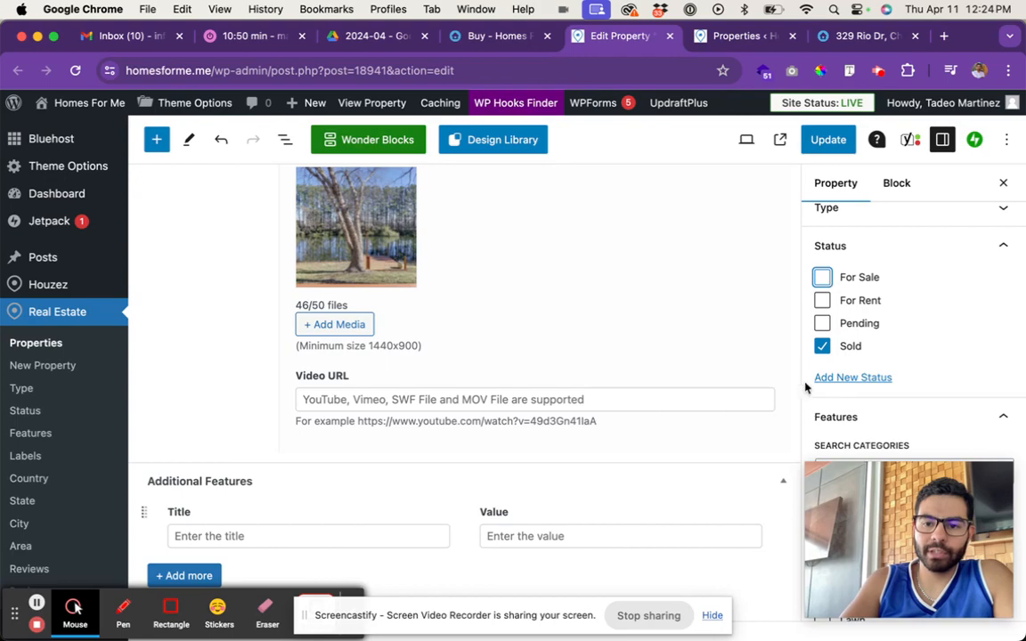
left_click(821, 277)
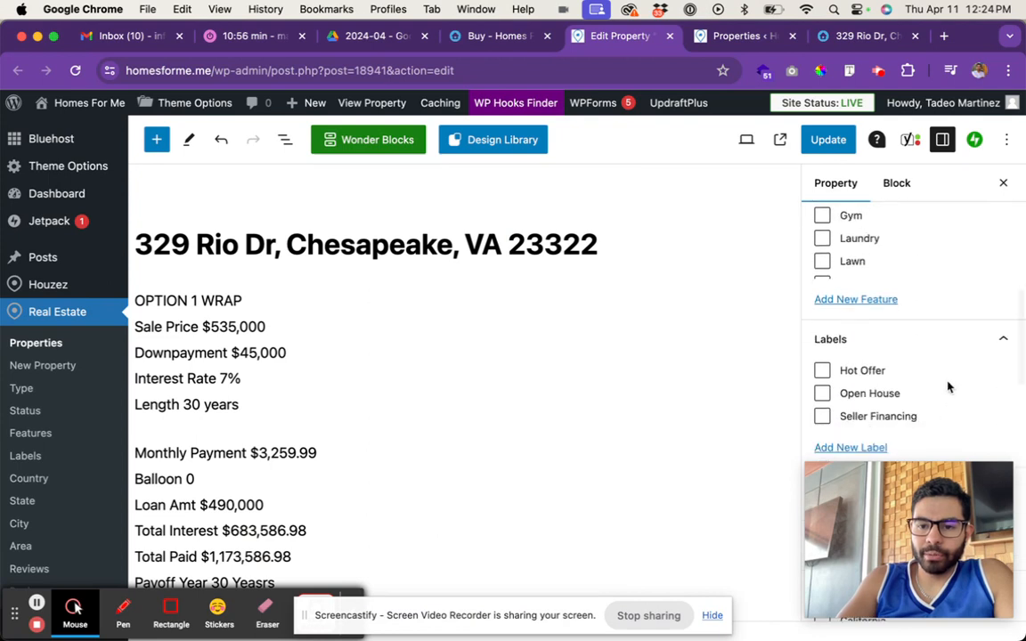
Scroll through the 329 Rio Dr editor and select the OPTION 1 WRAP description line
scroll("down", 3)
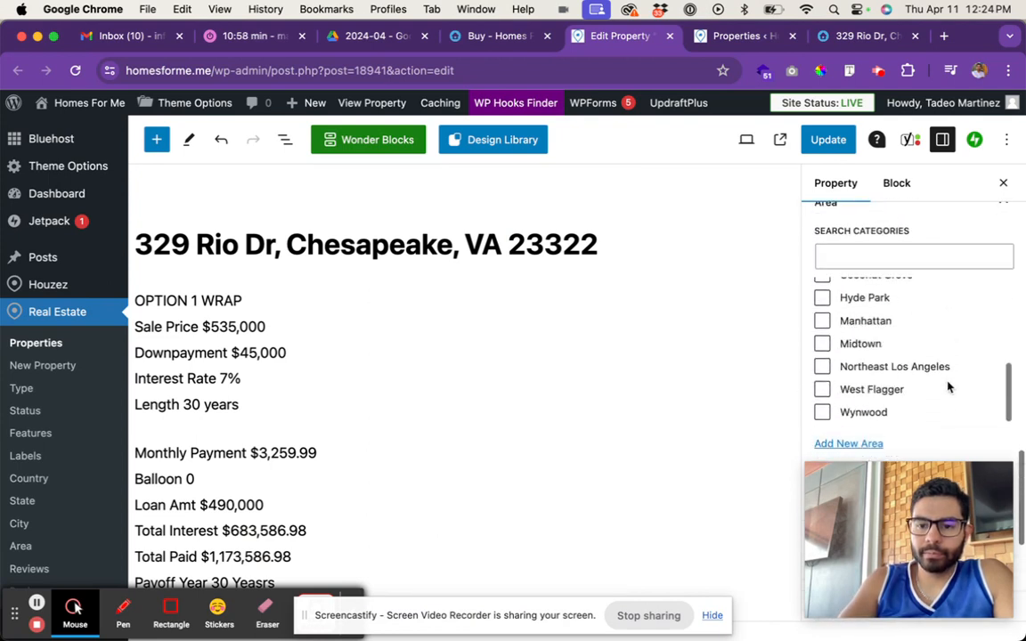
scroll("down", 3)
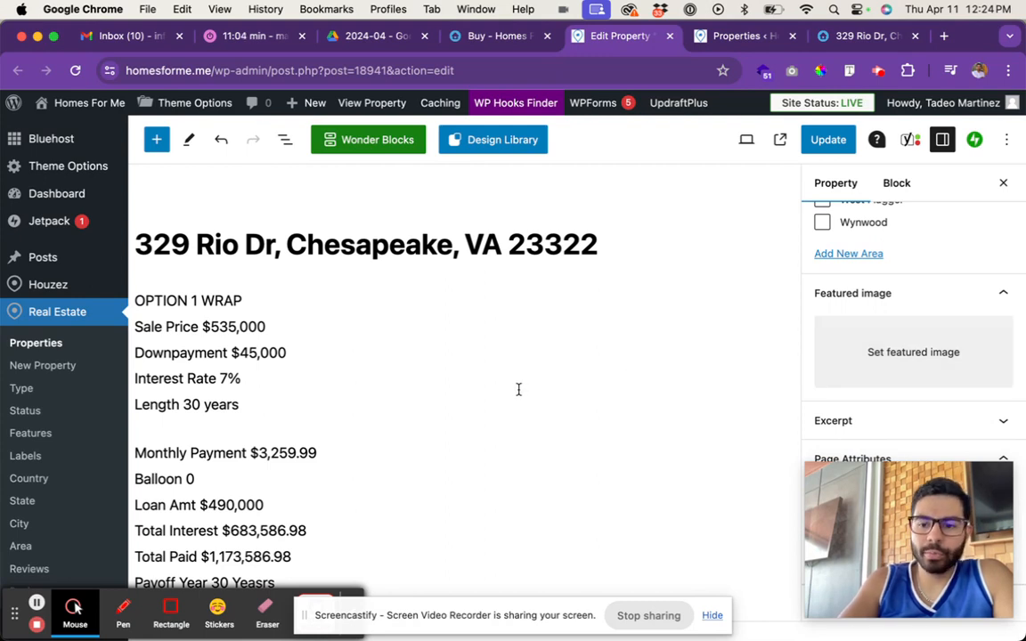
mouse_move(712, 387)
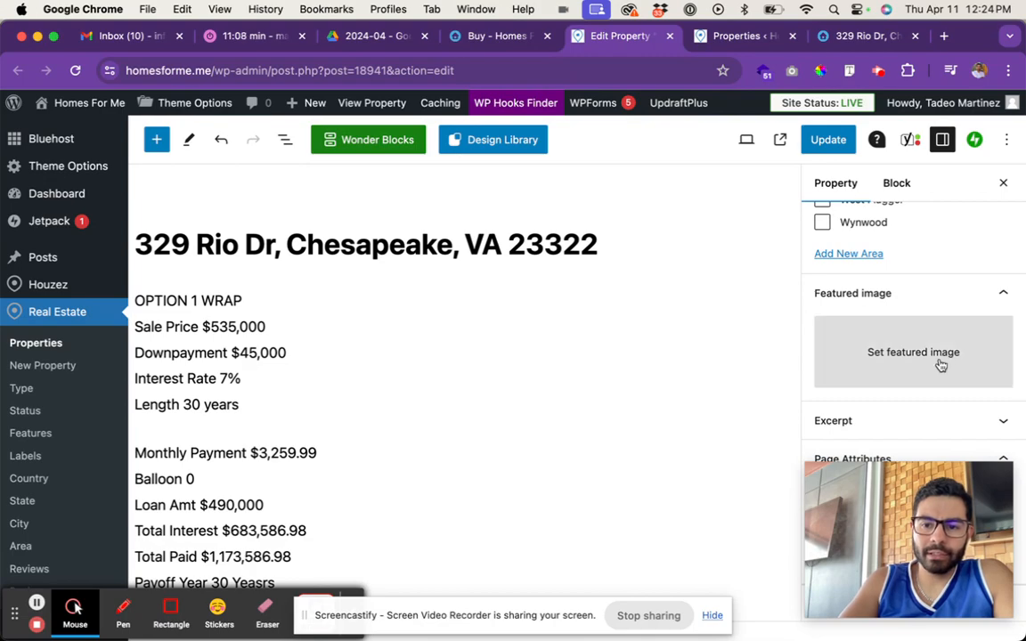
scroll("down", 3)
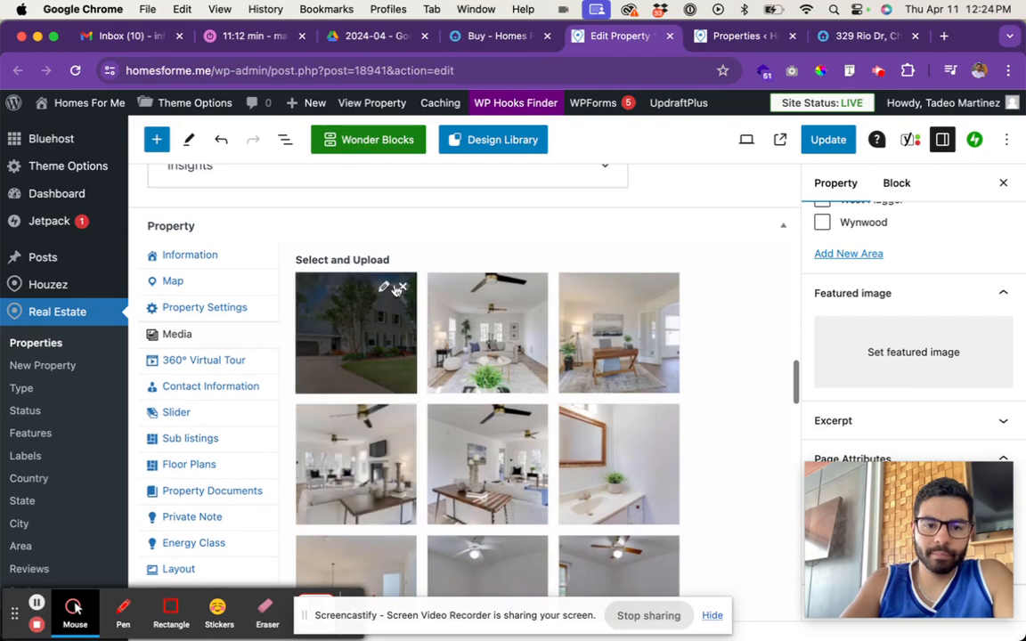
mouse_move(176, 335)
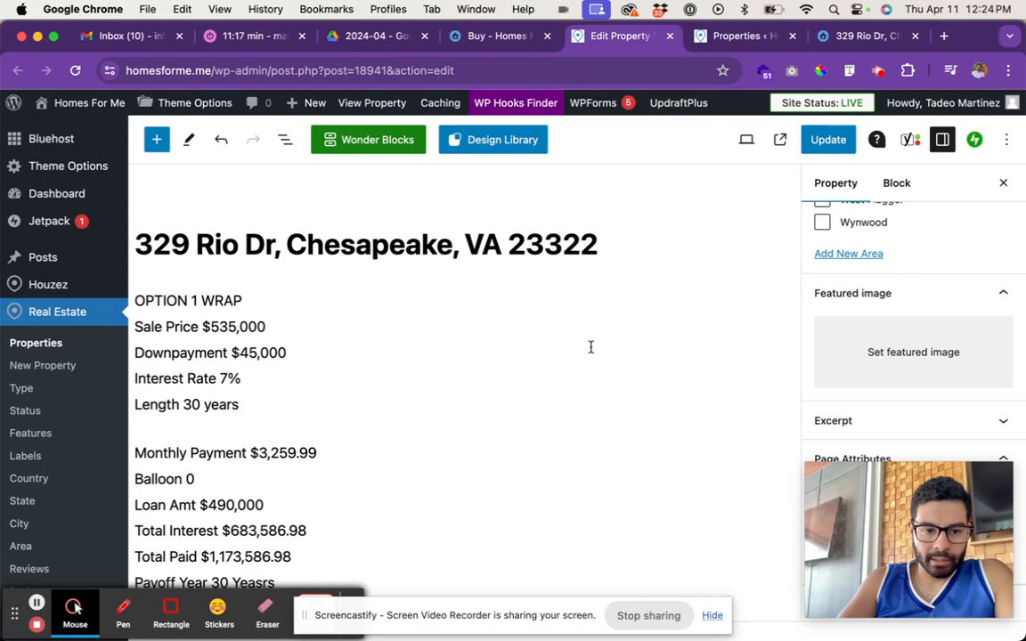
left_click(194, 300)
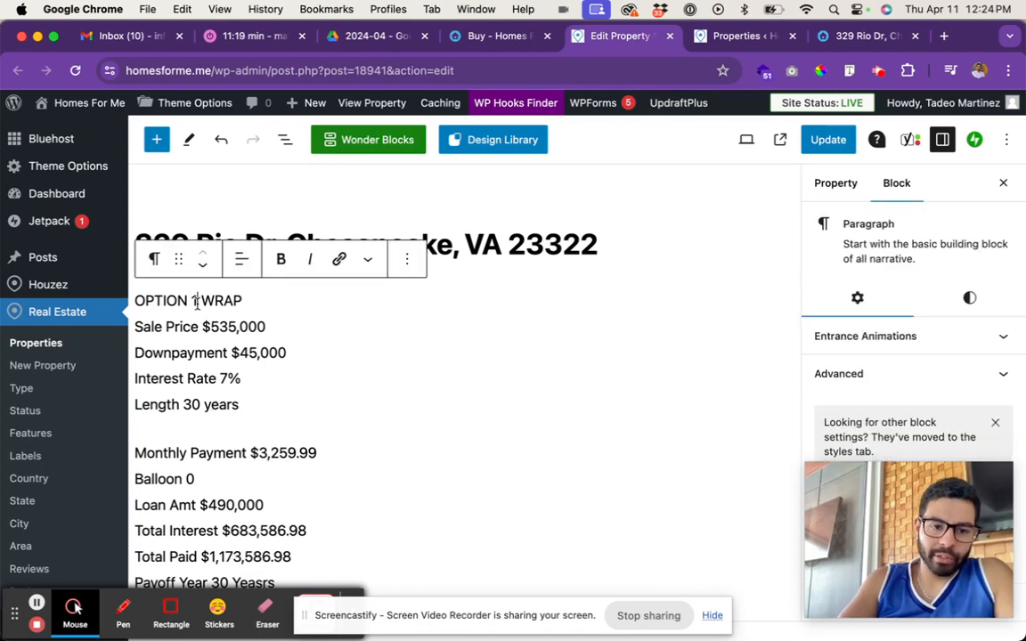
Go to the Properties list and start a new property listing
scroll("down", 3)
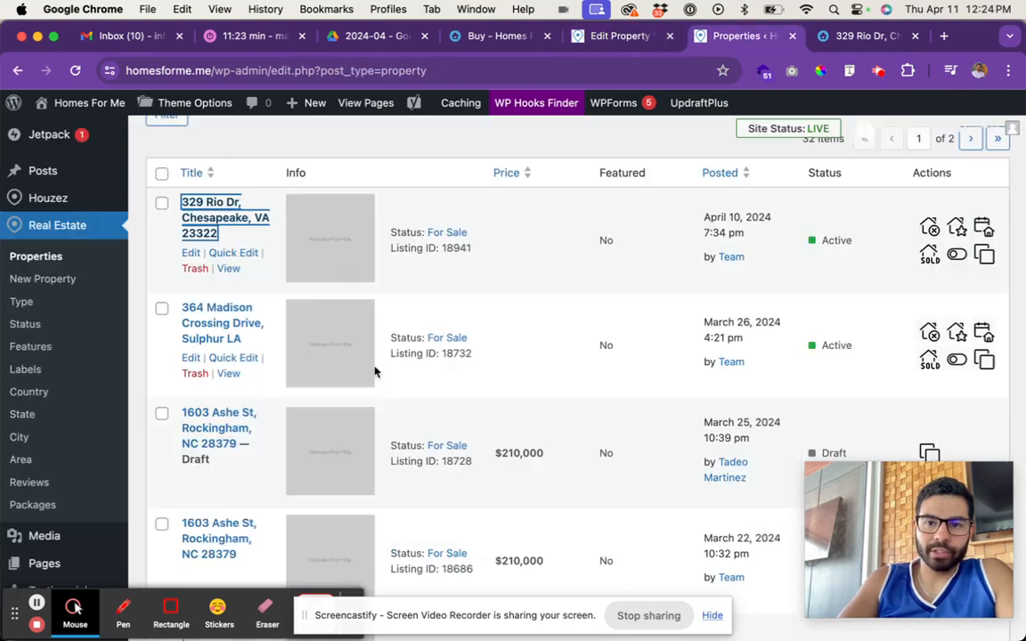
scroll("up", 3)
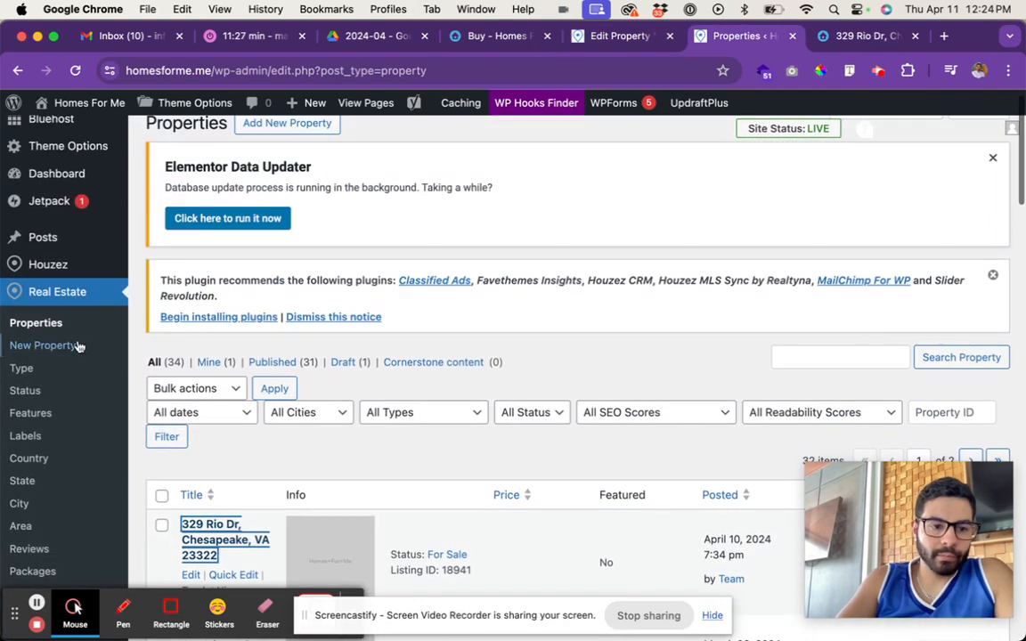
left_click(287, 142)
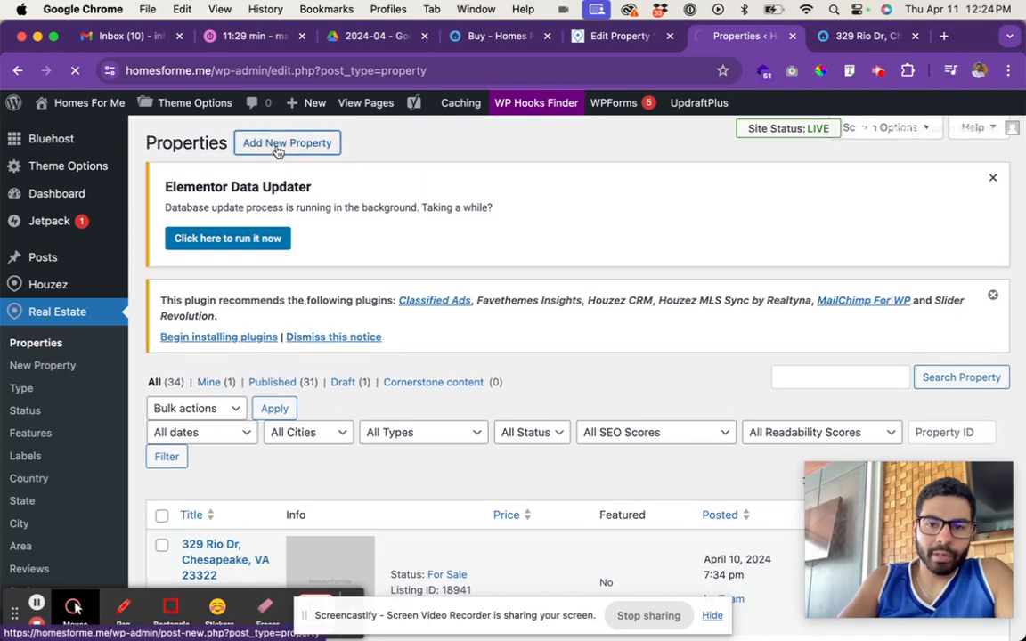
Open a blank new property form and focus its address field, then return to the Buy page
left_click(287, 143)
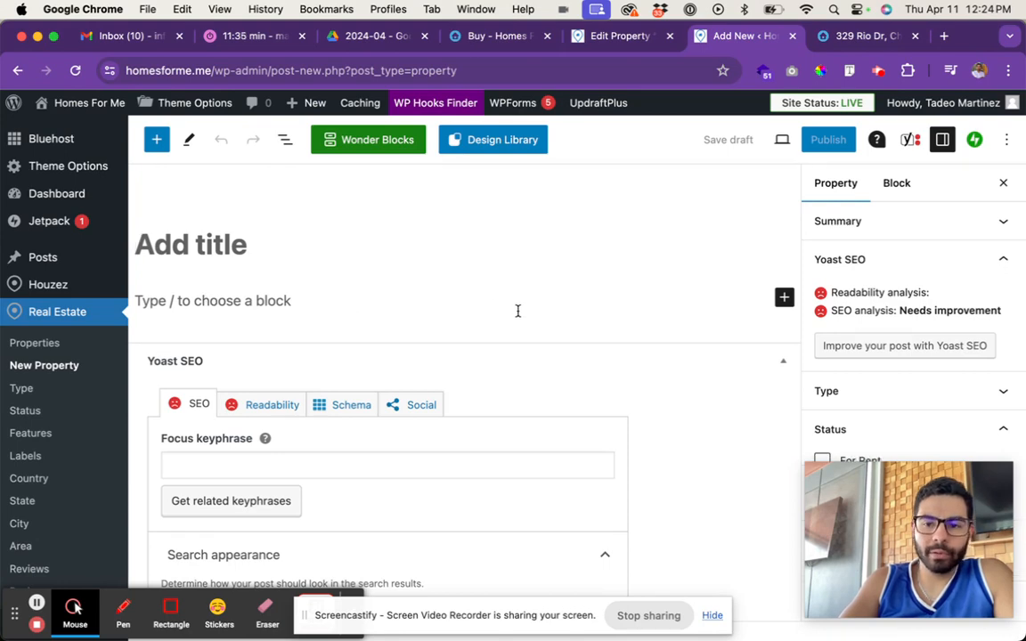
scroll("down", 3)
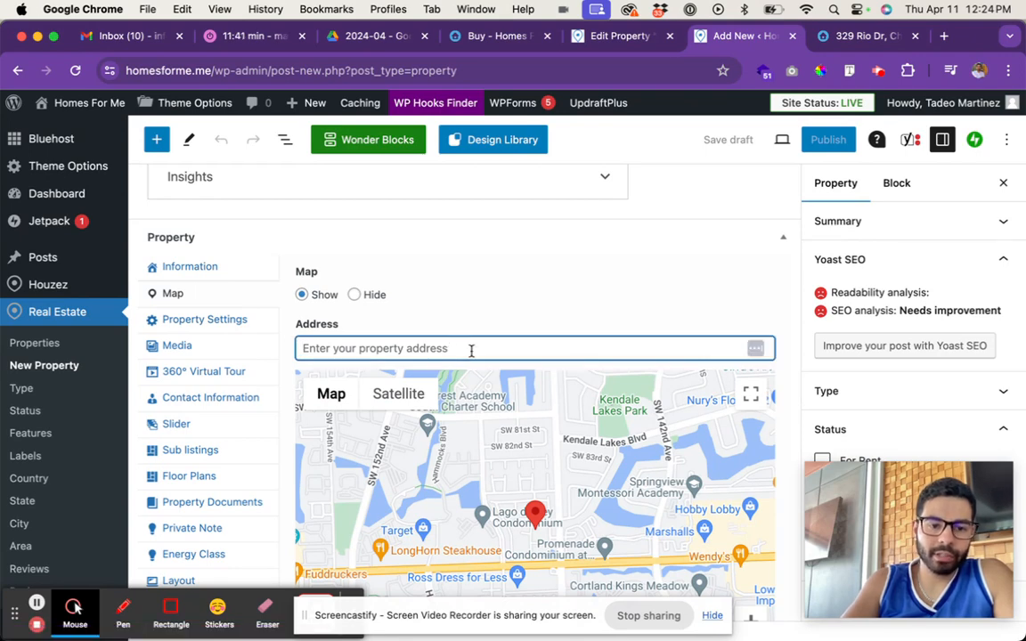
left_click(177, 345)
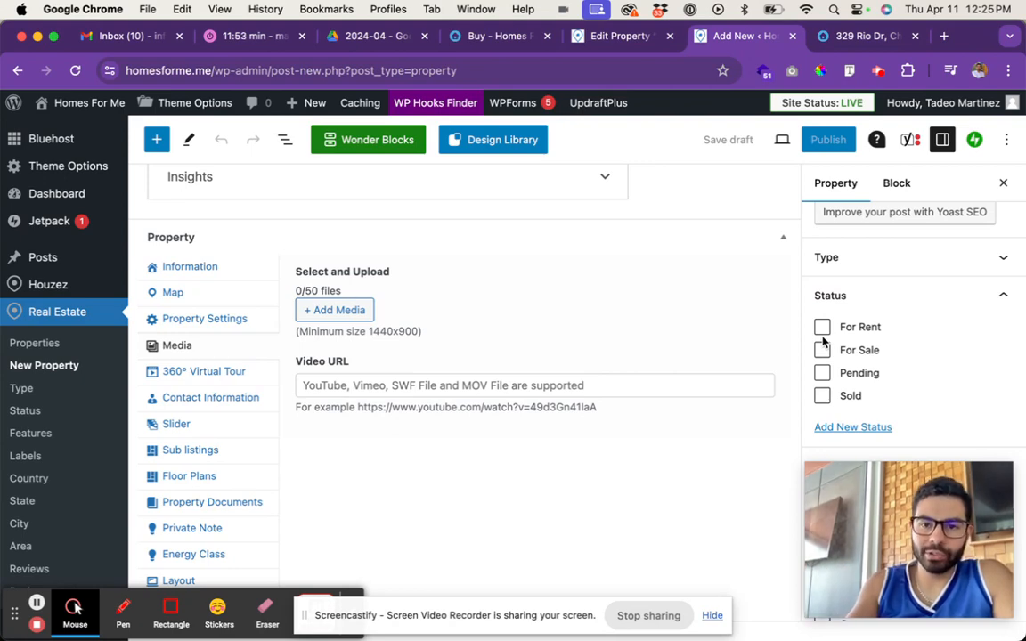
left_click(499, 36)
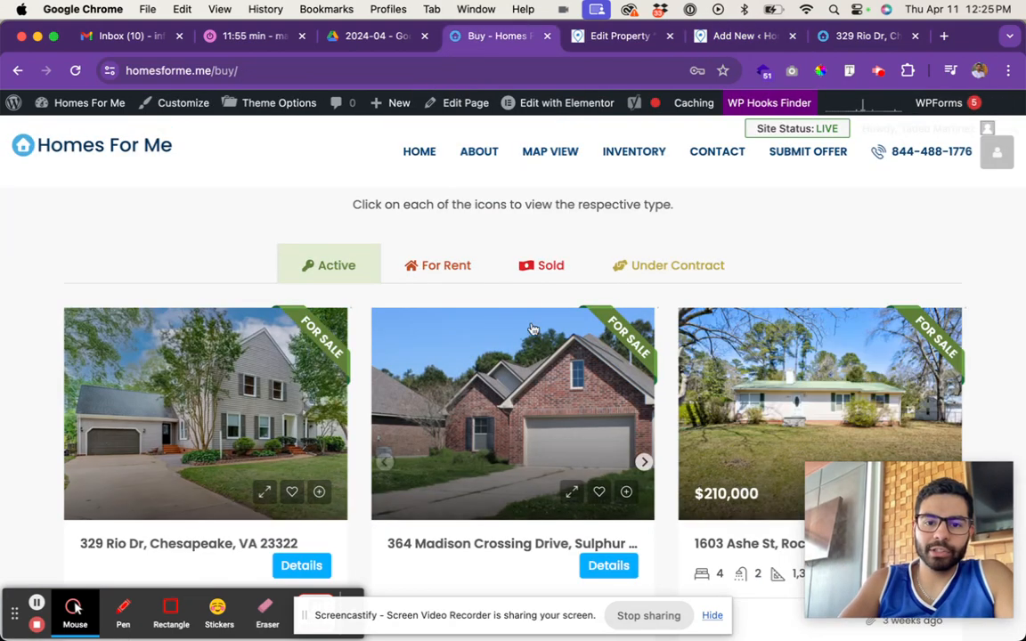